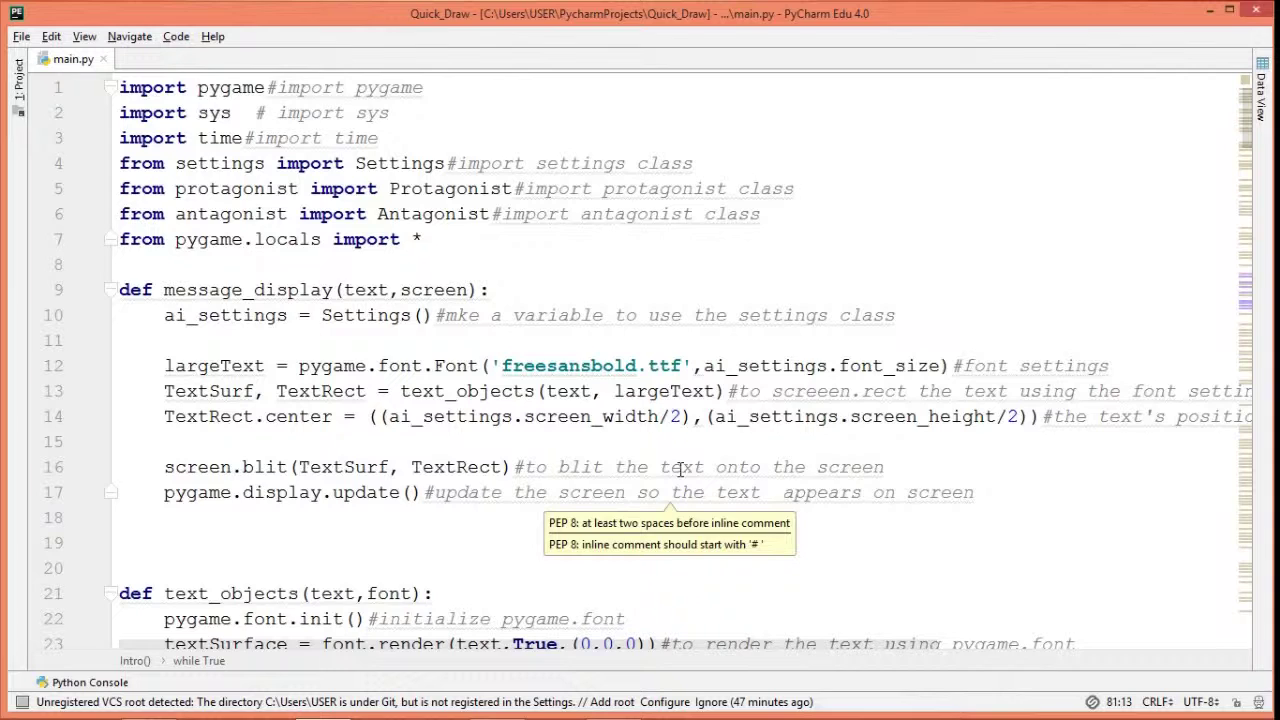
- Scroll down through the settings.py code to review it end to end
{"action": "scroll", "scroll_direction": "down", "scroll_amount": 3}
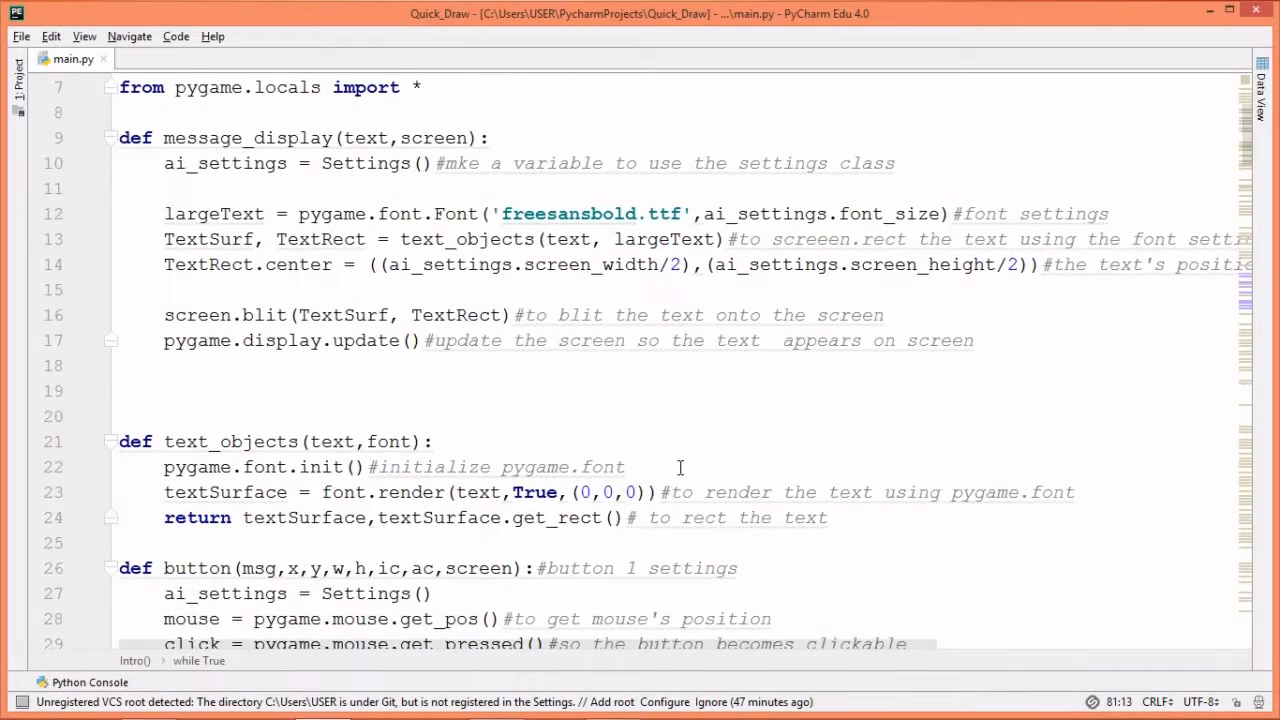
{"action": "scroll", "scroll_direction": "down", "scroll_amount": 3}
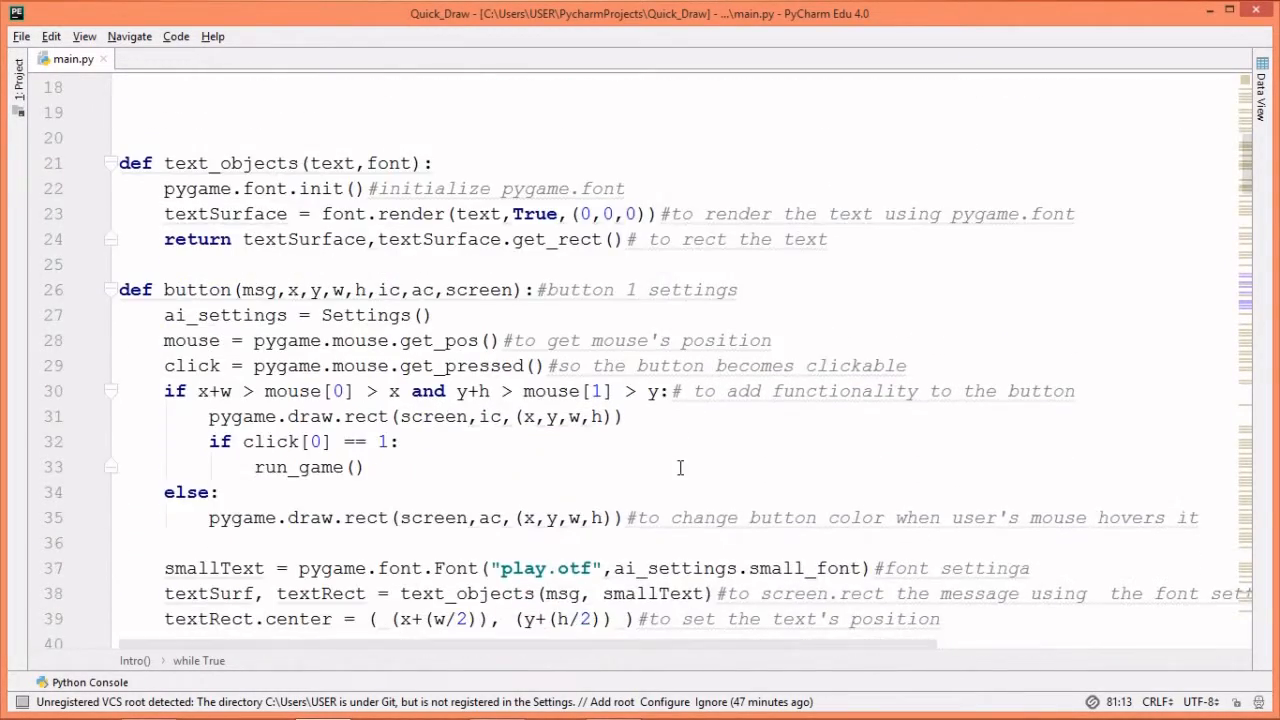
{"action": "scroll", "scroll_direction": "down", "scroll_amount": 3}
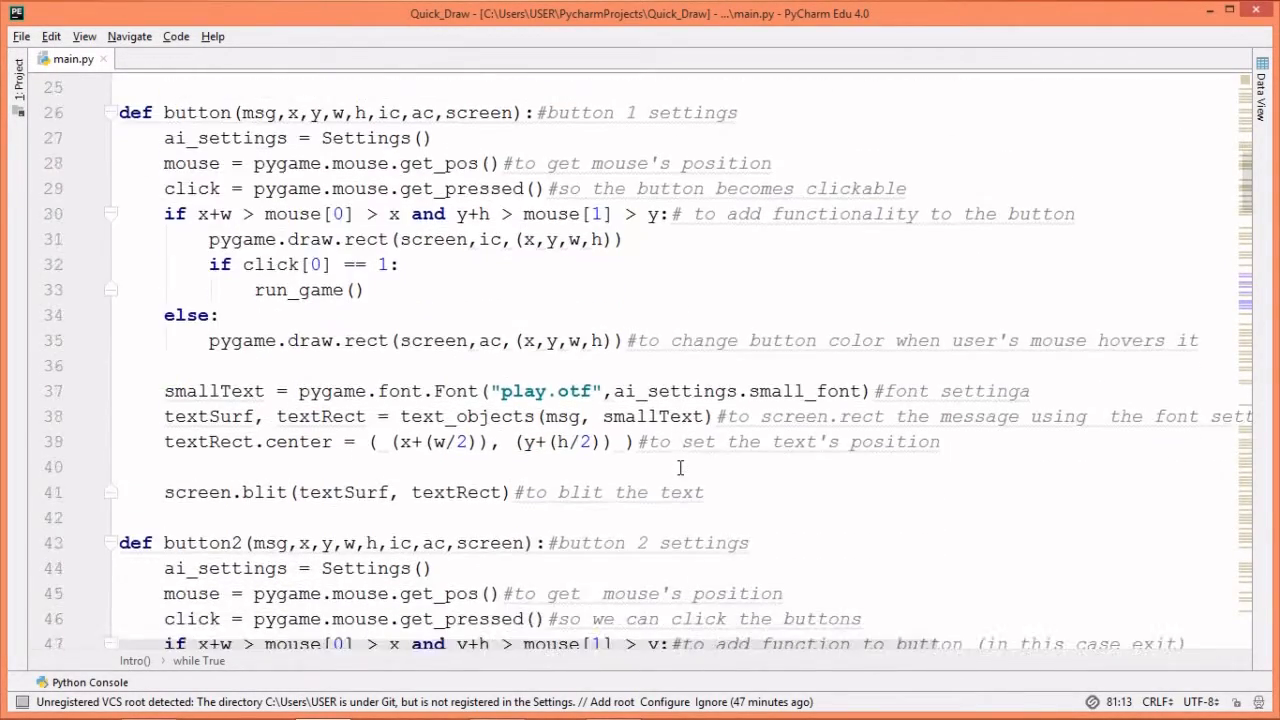
{"action": "scroll", "scroll_direction": "down", "scroll_amount": 3}
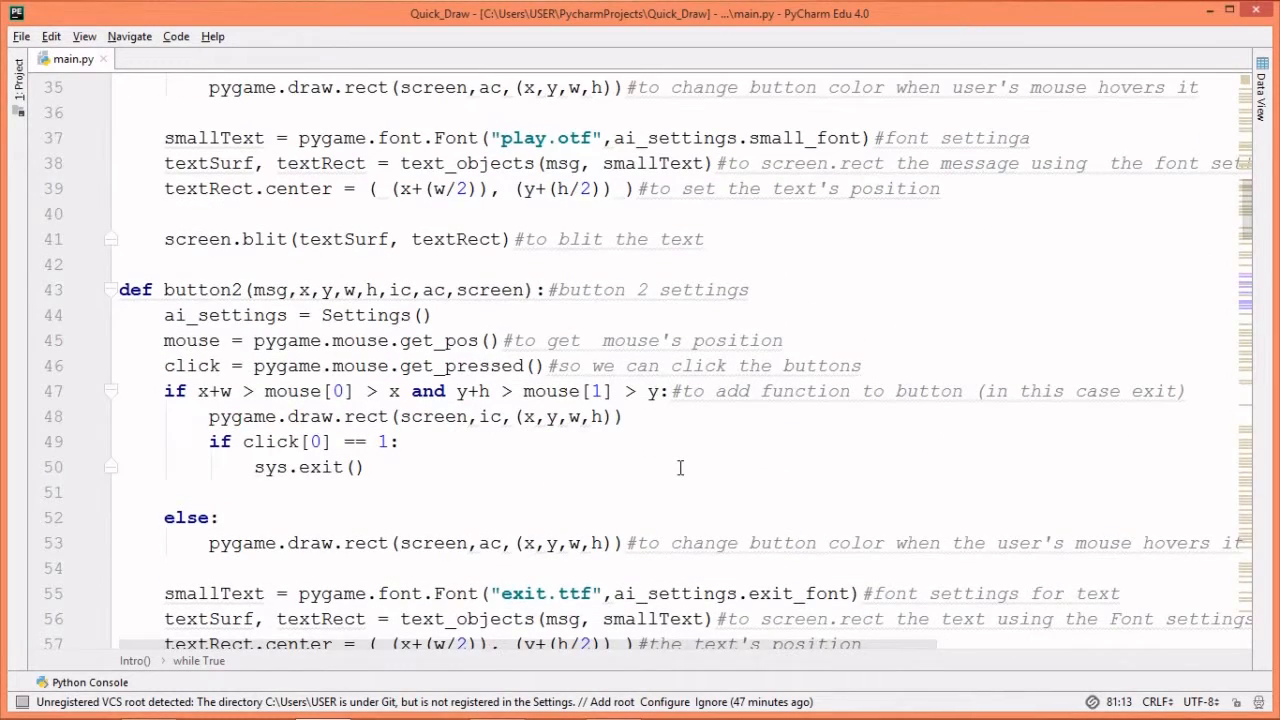
{"action": "scroll", "scroll_direction": "down", "scroll_amount": 3}
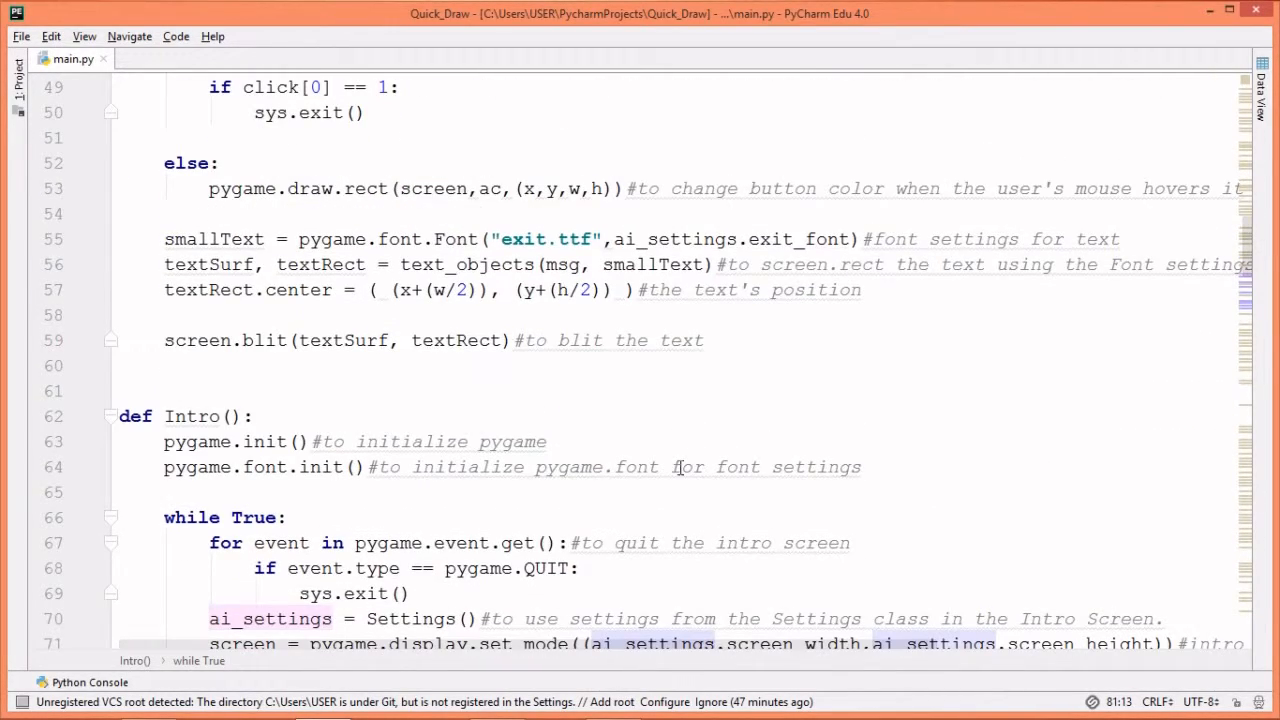
{"action": "scroll", "scroll_direction": "down", "scroll_amount": 3}
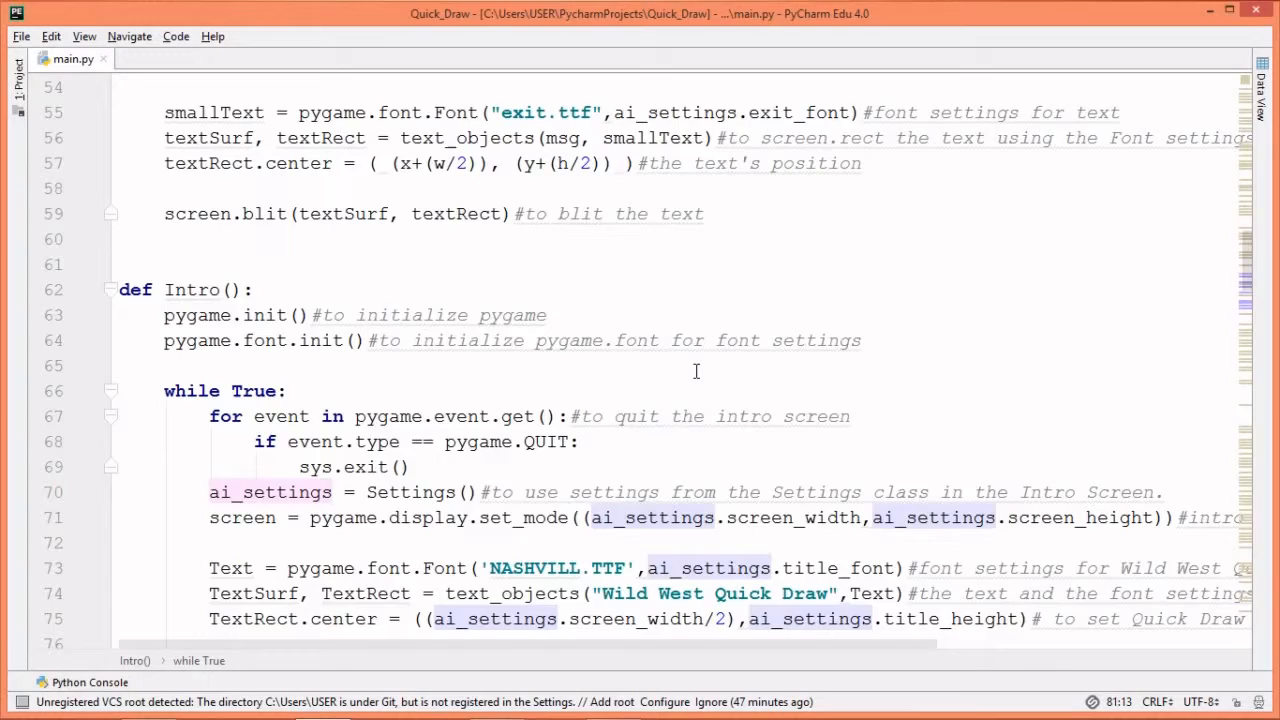
{"action": "scroll", "scroll_direction": "down", "scroll_amount": 3}
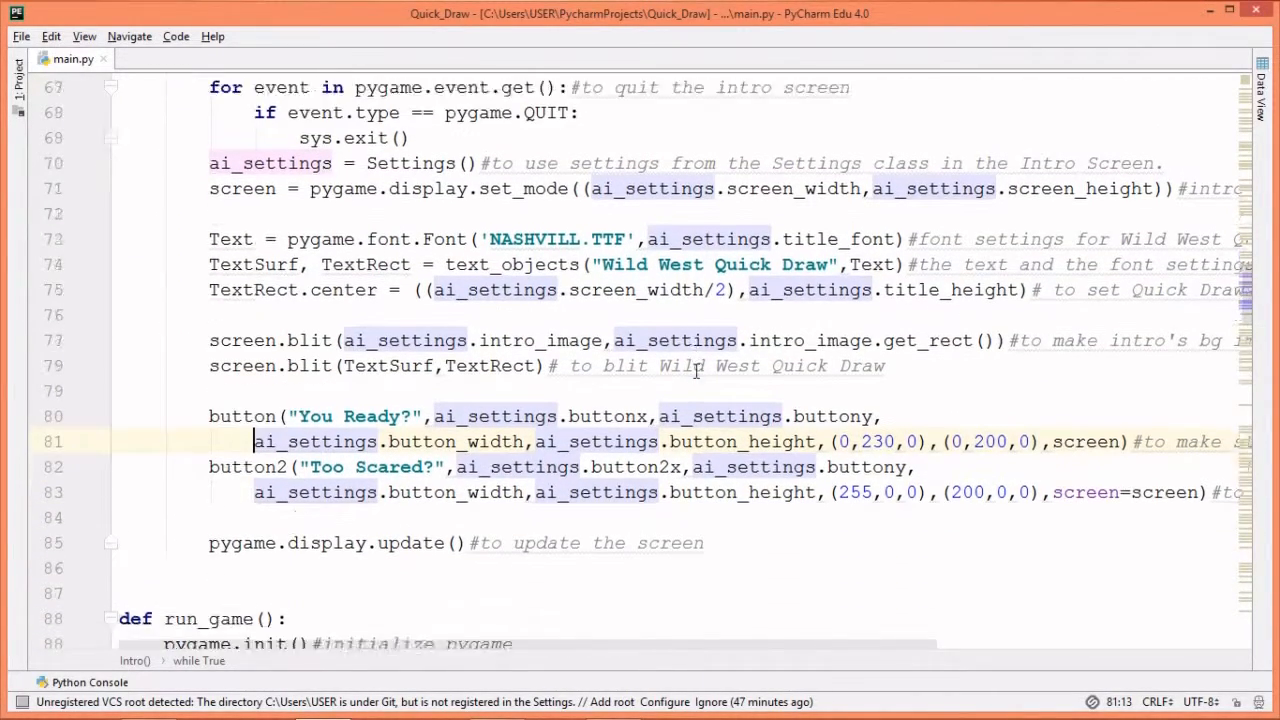
{"action": "scroll", "scroll_direction": "down", "scroll_amount": 3}
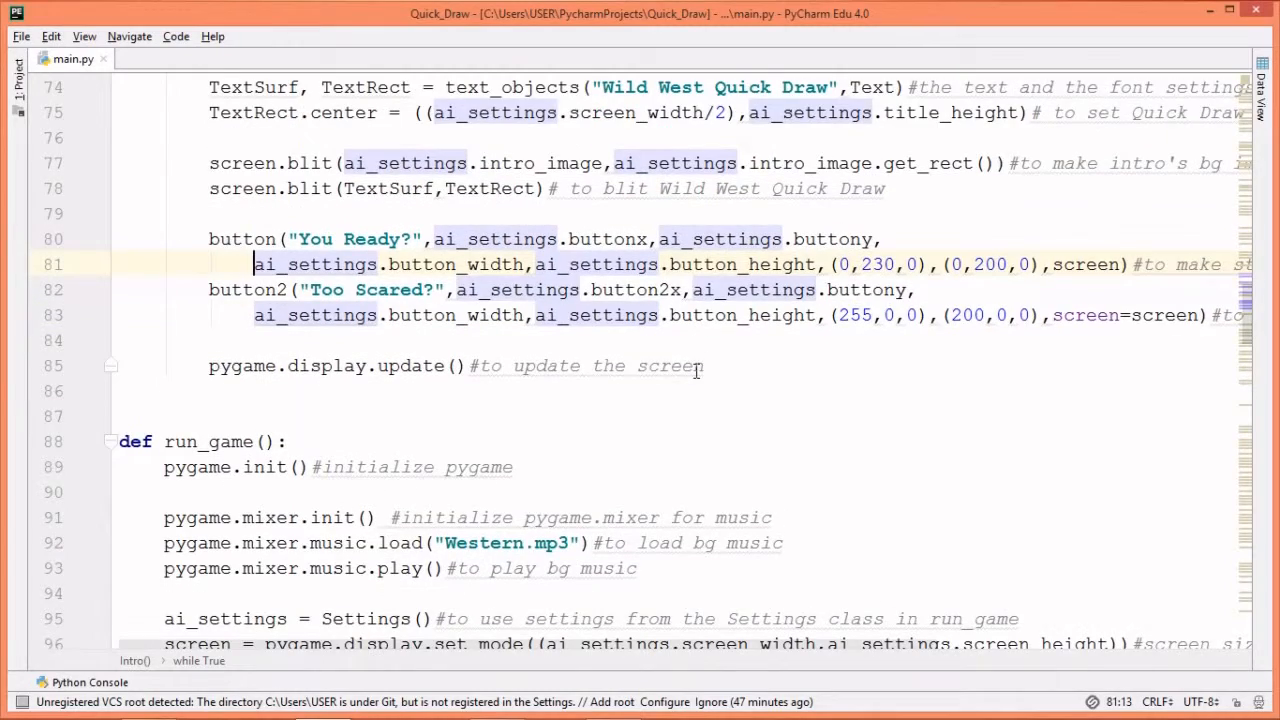
{"action": "scroll", "scroll_direction": "down", "scroll_amount": 3}
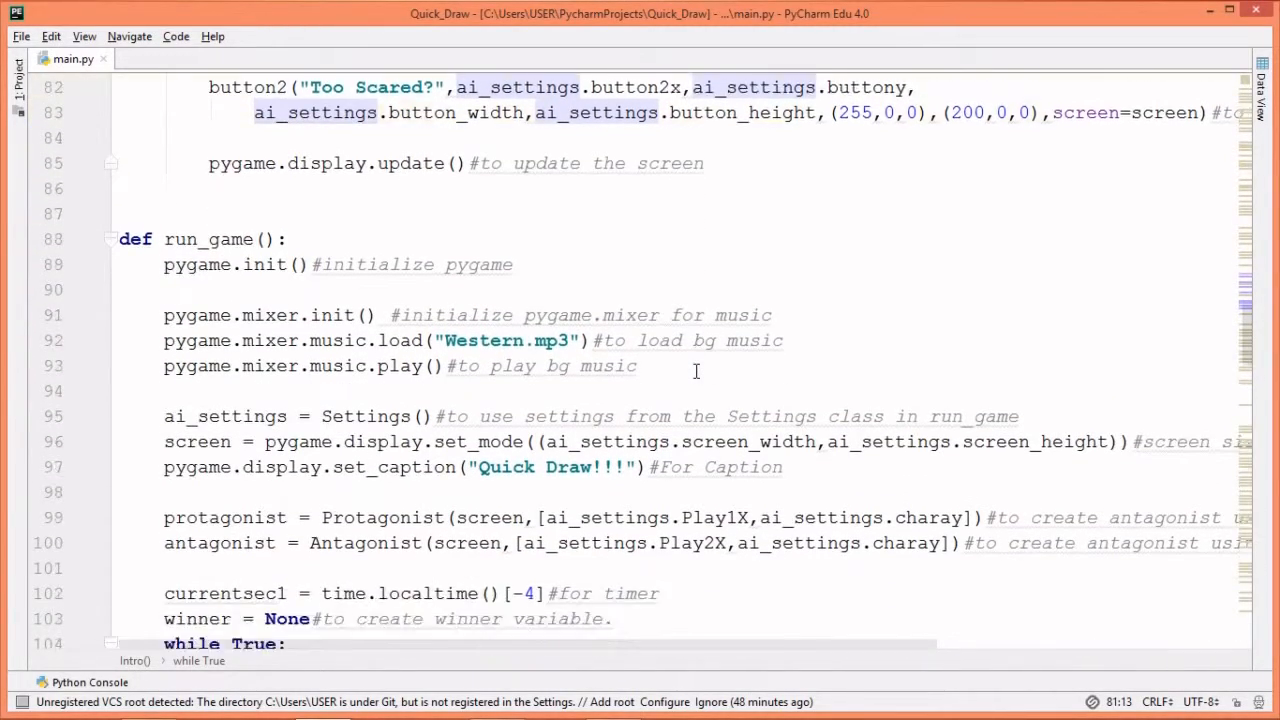
{"action": "scroll", "scroll_direction": "down", "scroll_amount": 3}
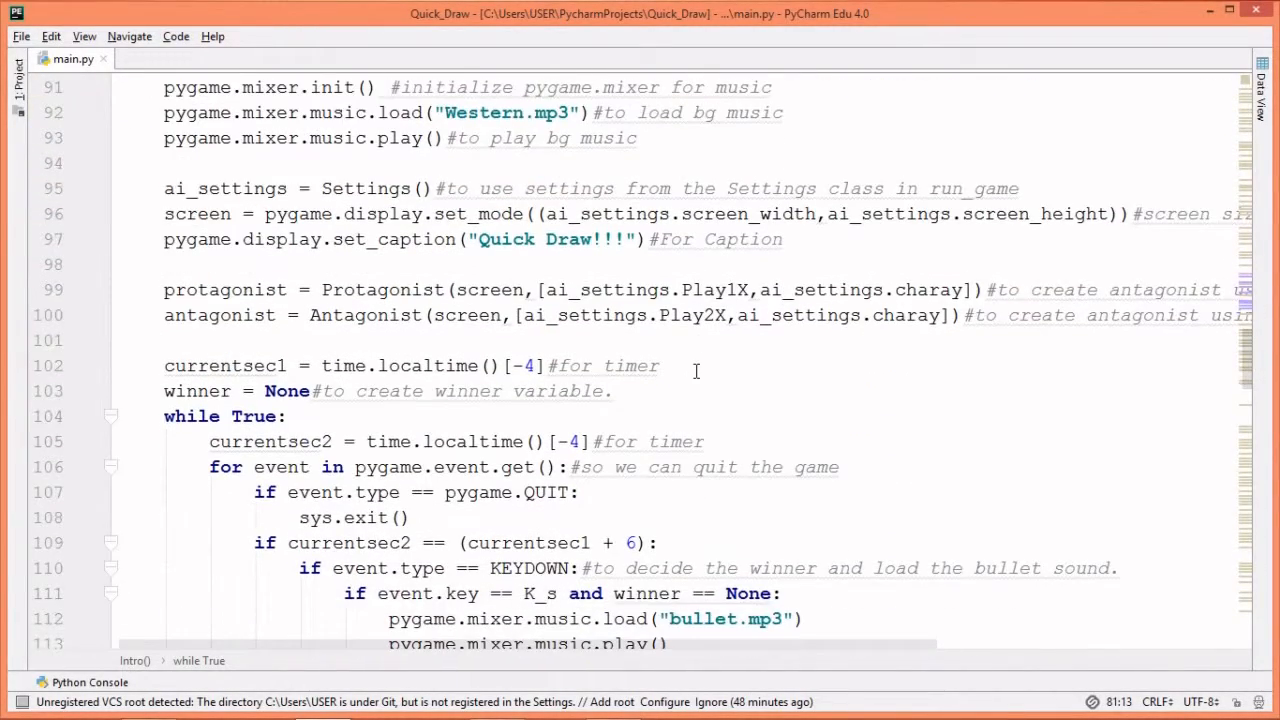
{"action": "scroll", "scroll_direction": "down", "scroll_amount": 3}
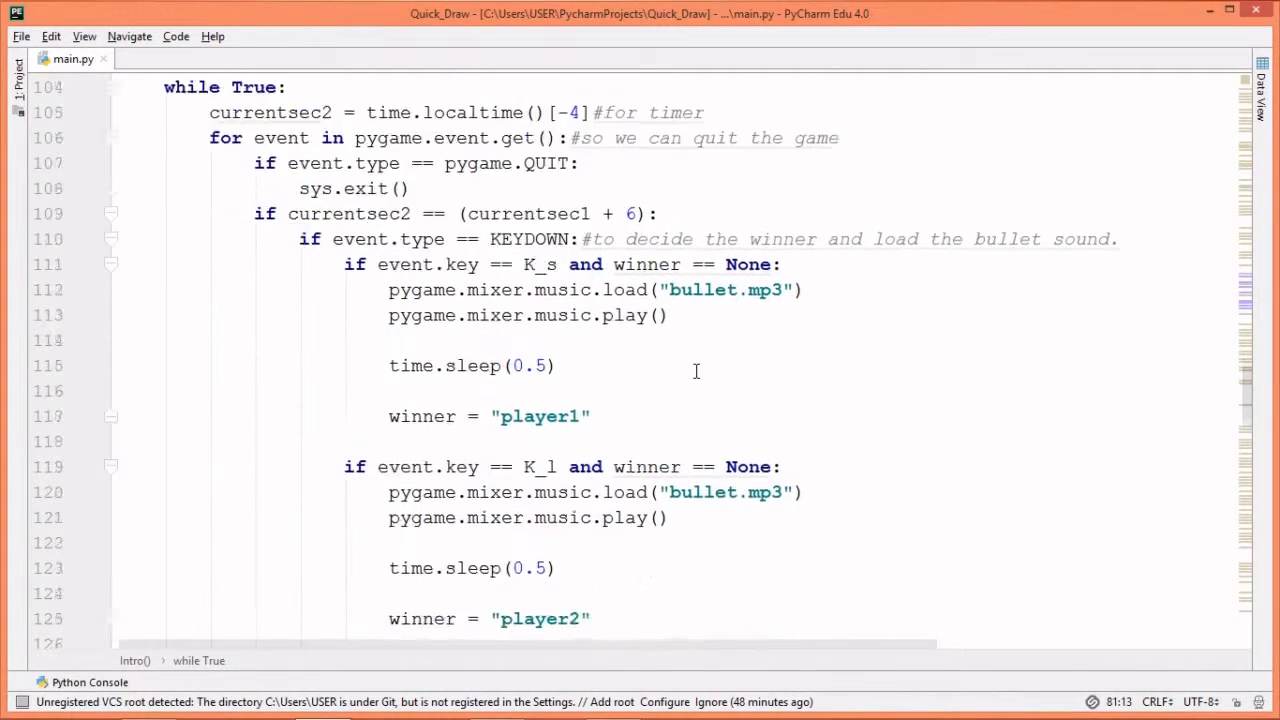
{"action": "scroll", "scroll_direction": "down", "scroll_amount": 3}
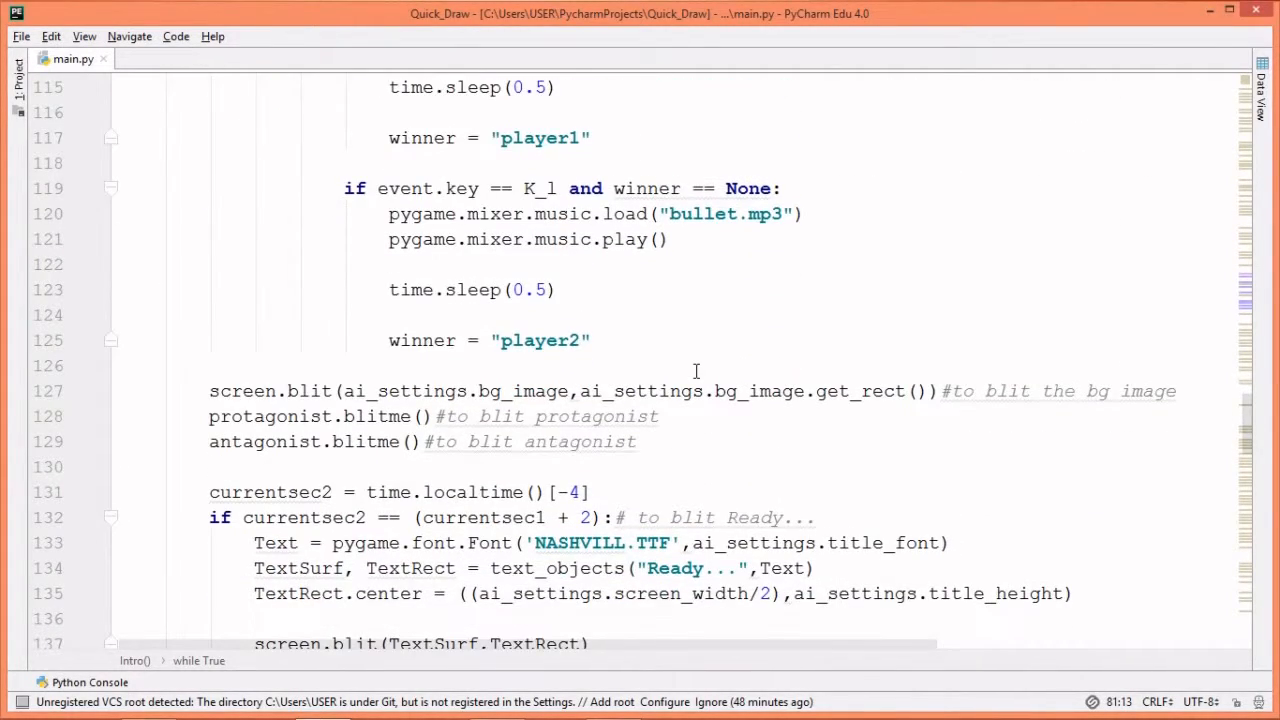
{"action": "scroll", "scroll_direction": "down", "scroll_amount": 3}
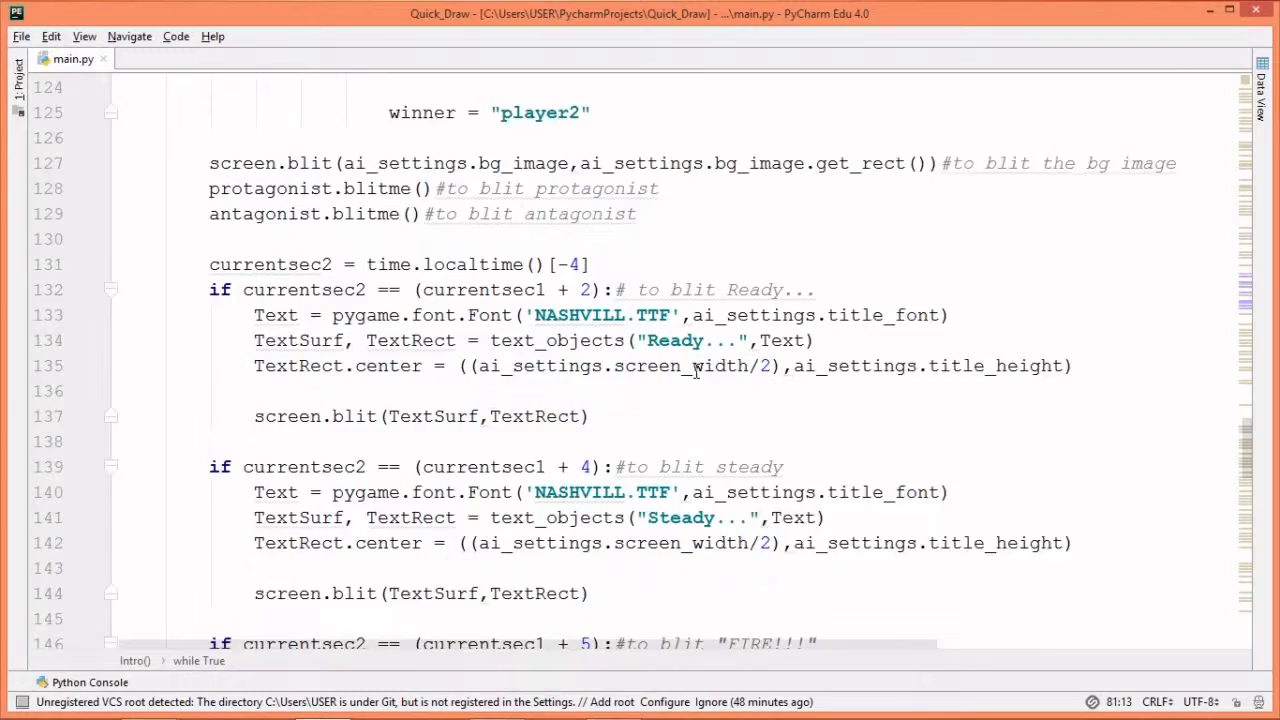
{"action": "scroll", "scroll_direction": "down", "scroll_amount": 3}
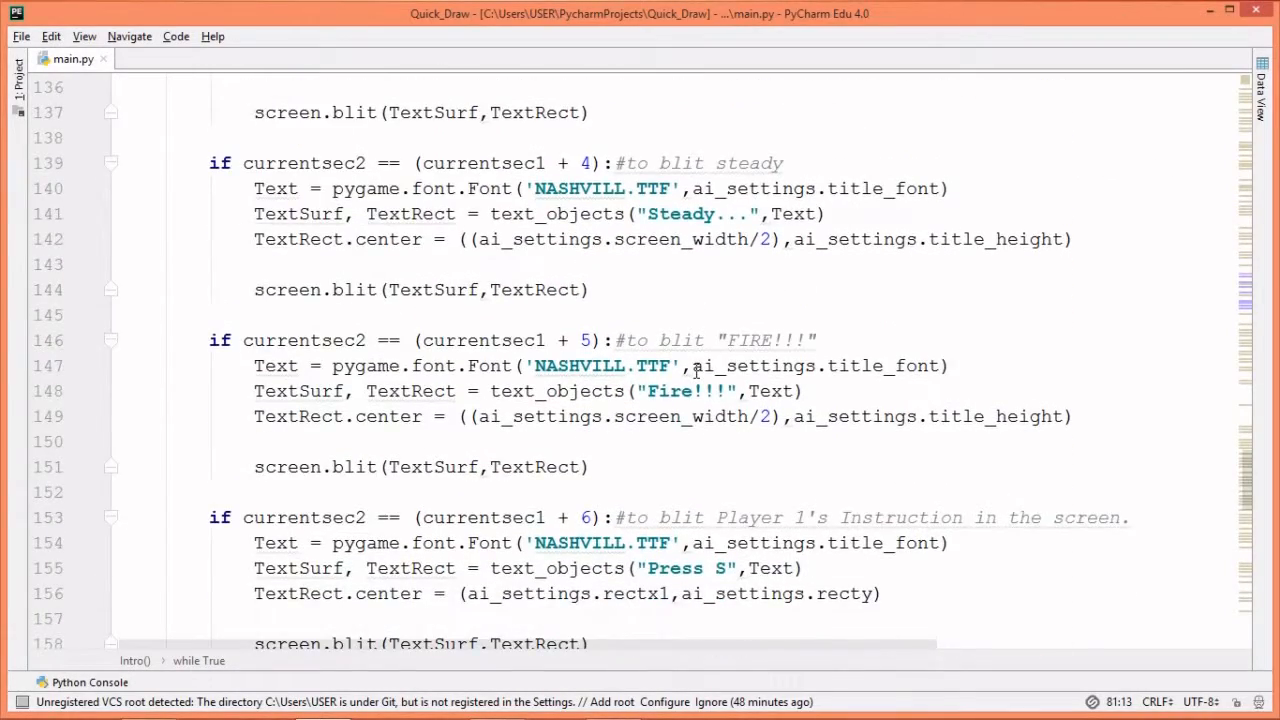
{"action": "scroll", "scroll_direction": "down", "scroll_amount": 3}
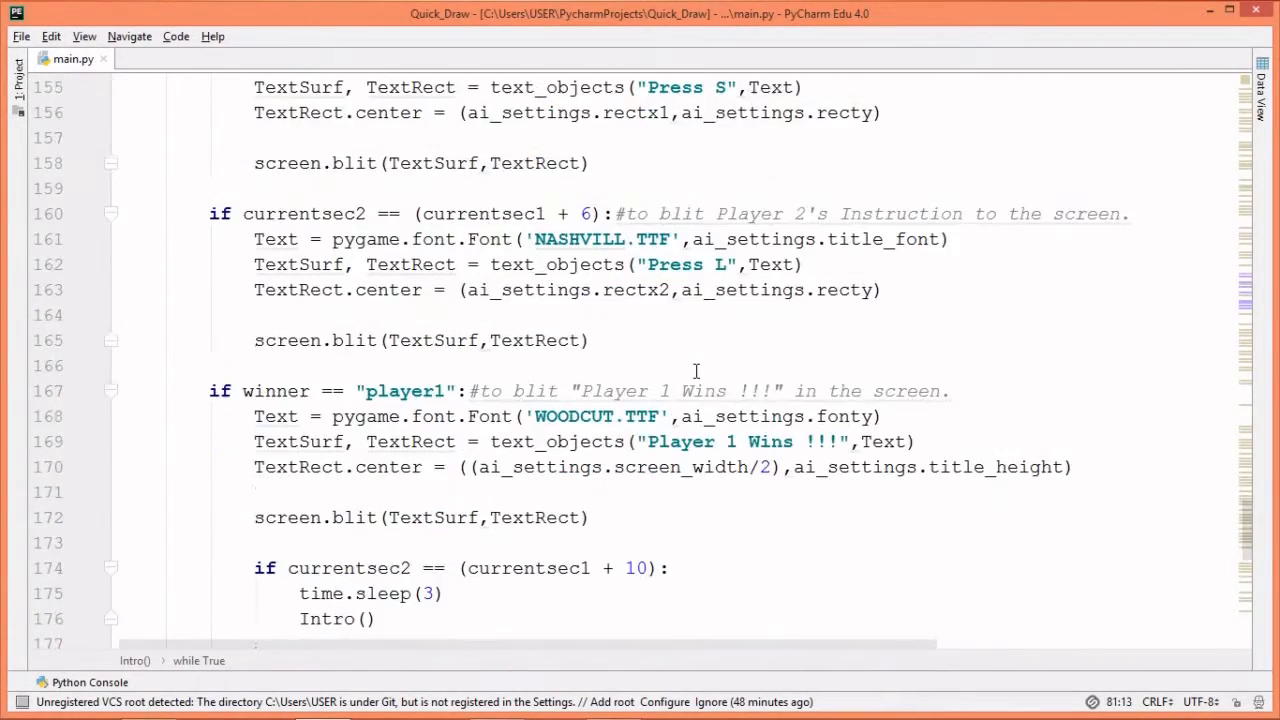
{"action": "scroll", "scroll_direction": "down", "scroll_amount": 3}
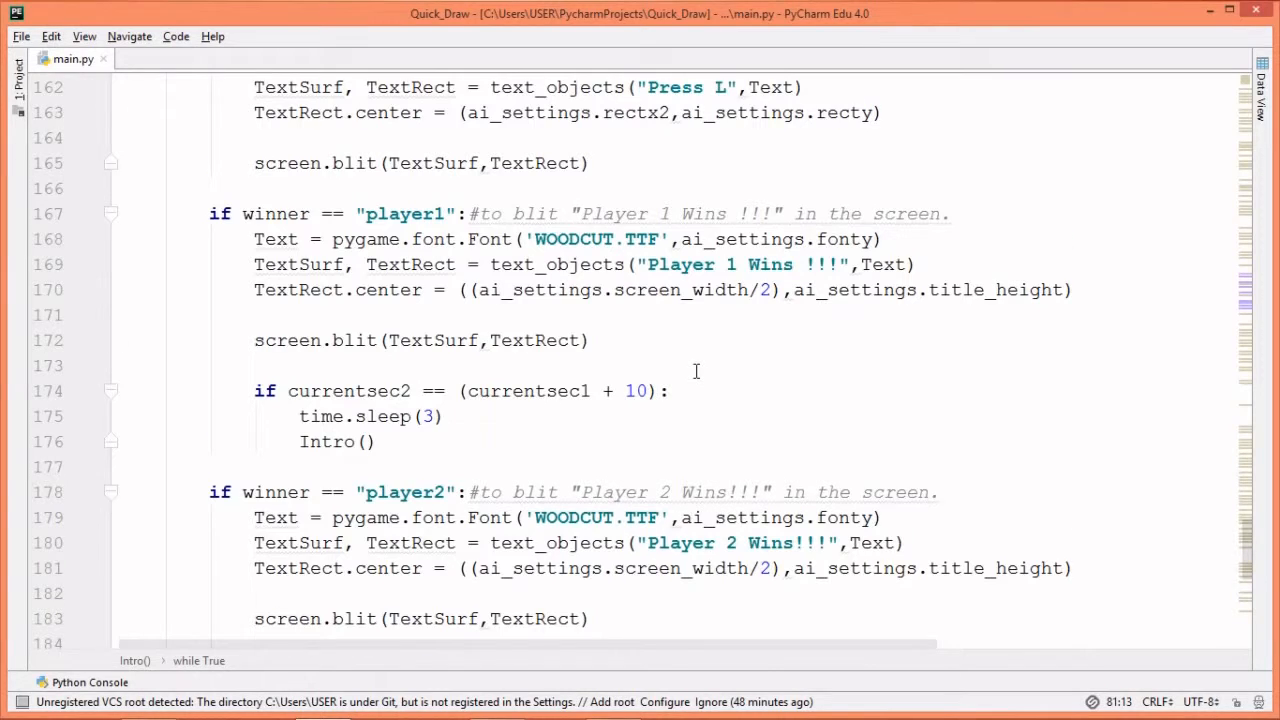
{"action": "scroll", "scroll_direction": "down", "scroll_amount": 3}
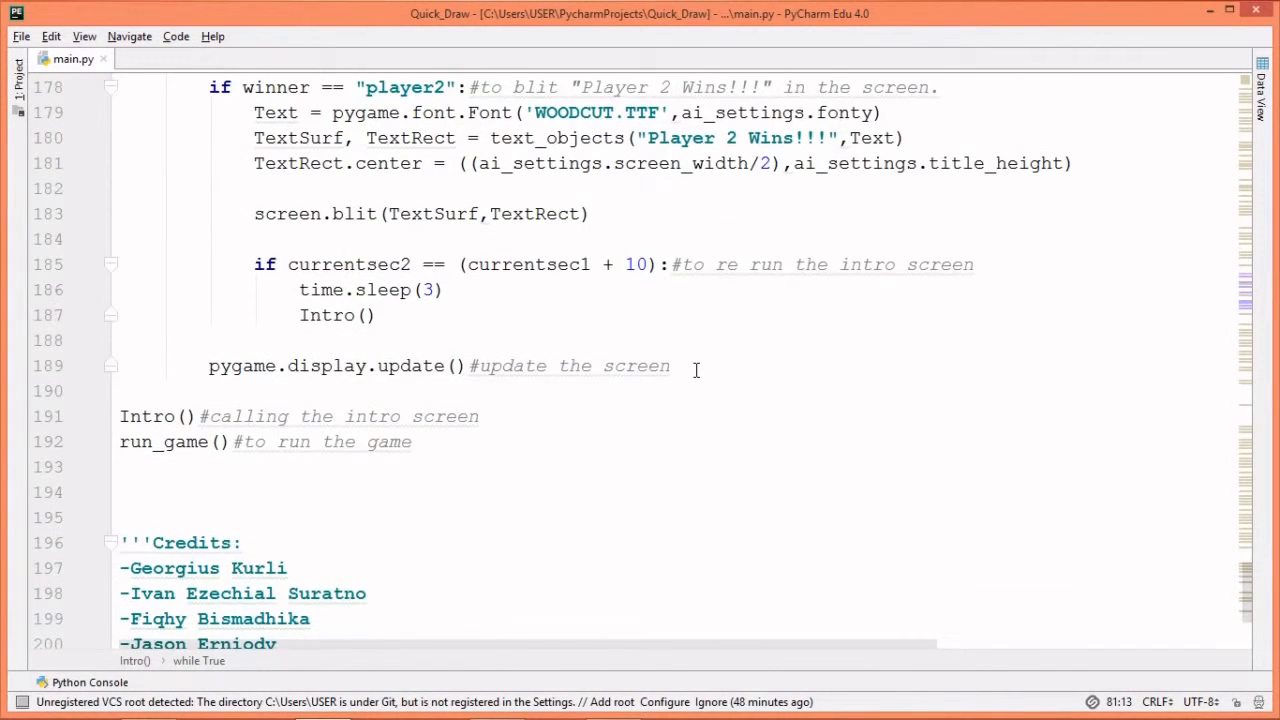
{"action": "scroll", "scroll_direction": "down", "scroll_amount": 3}
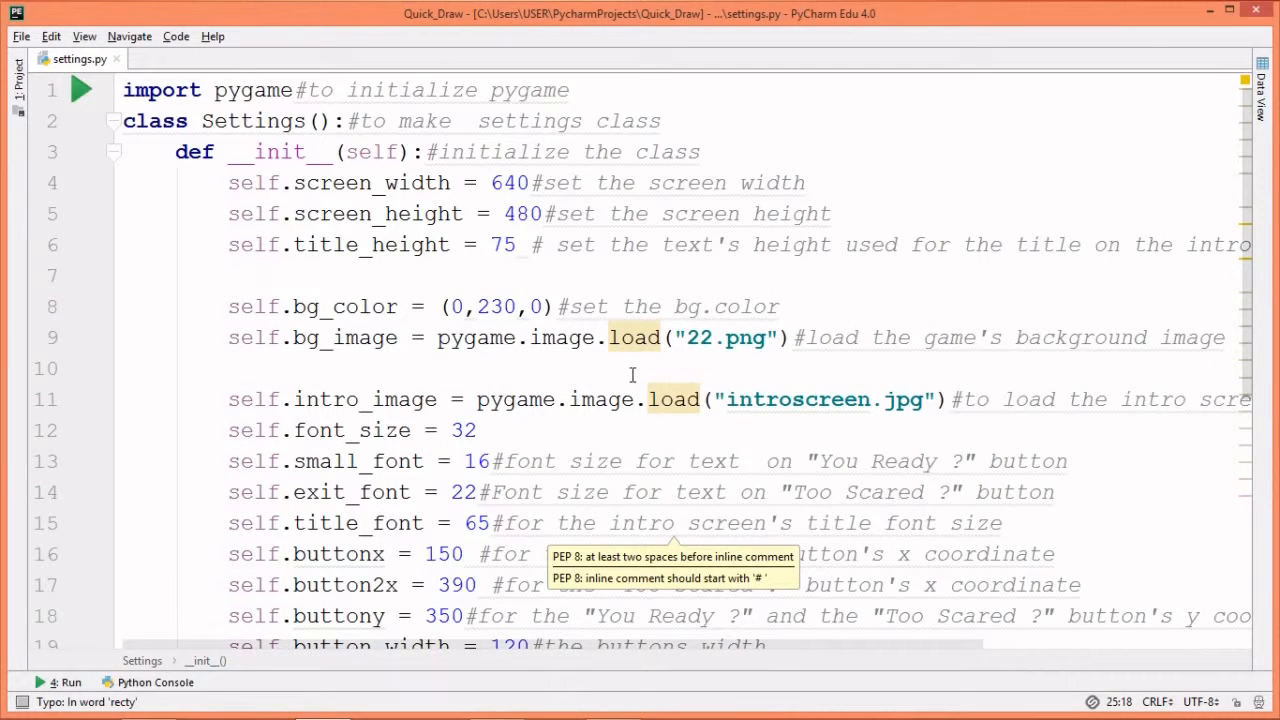
{"action": "scroll", "scroll_direction": "down", "scroll_amount": 3}
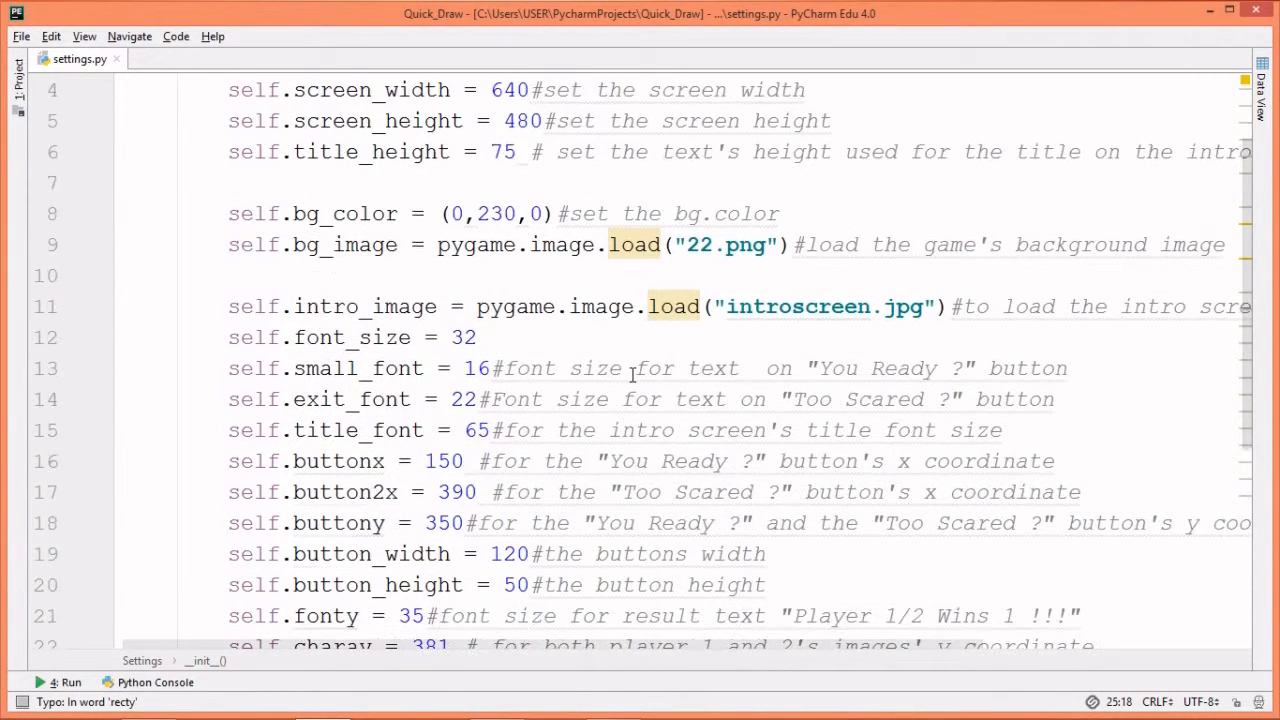
{"action": "scroll", "scroll_direction": "down", "scroll_amount": 3}
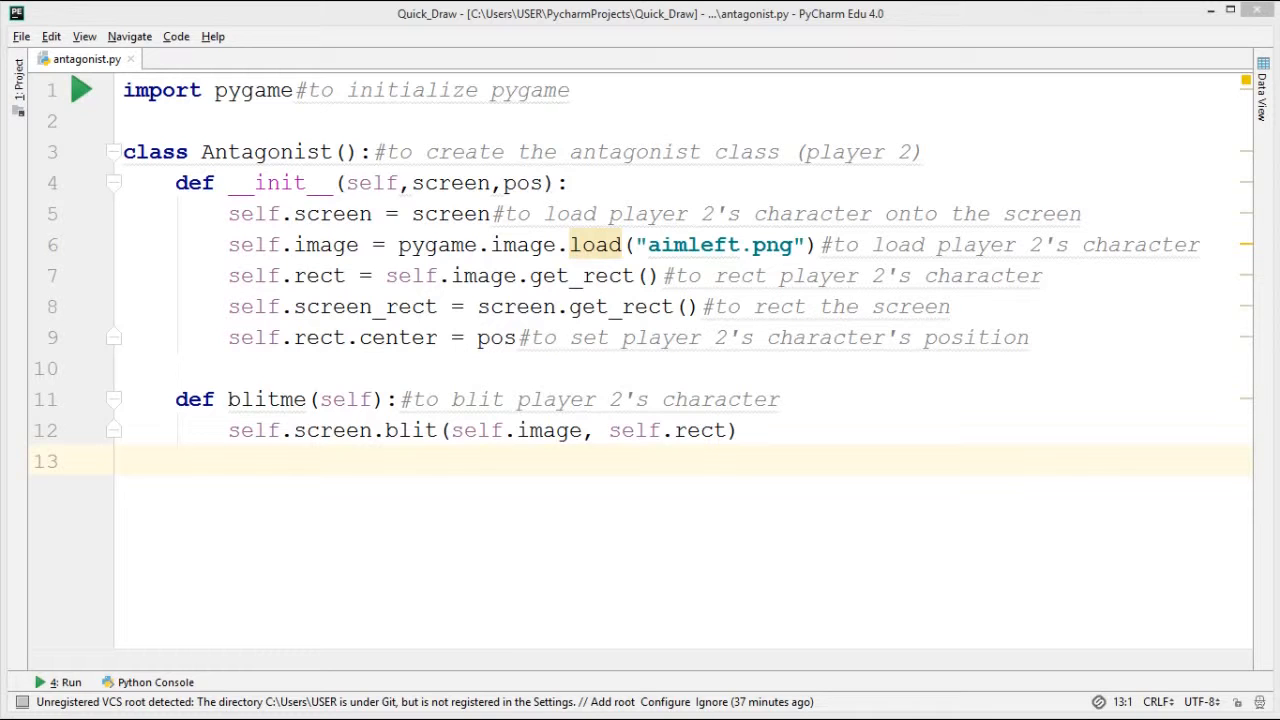
- Run main so the Quick Draw project executes, finishing with exit code 0
{"action": "left_click", "coordinate": [80, 90]}
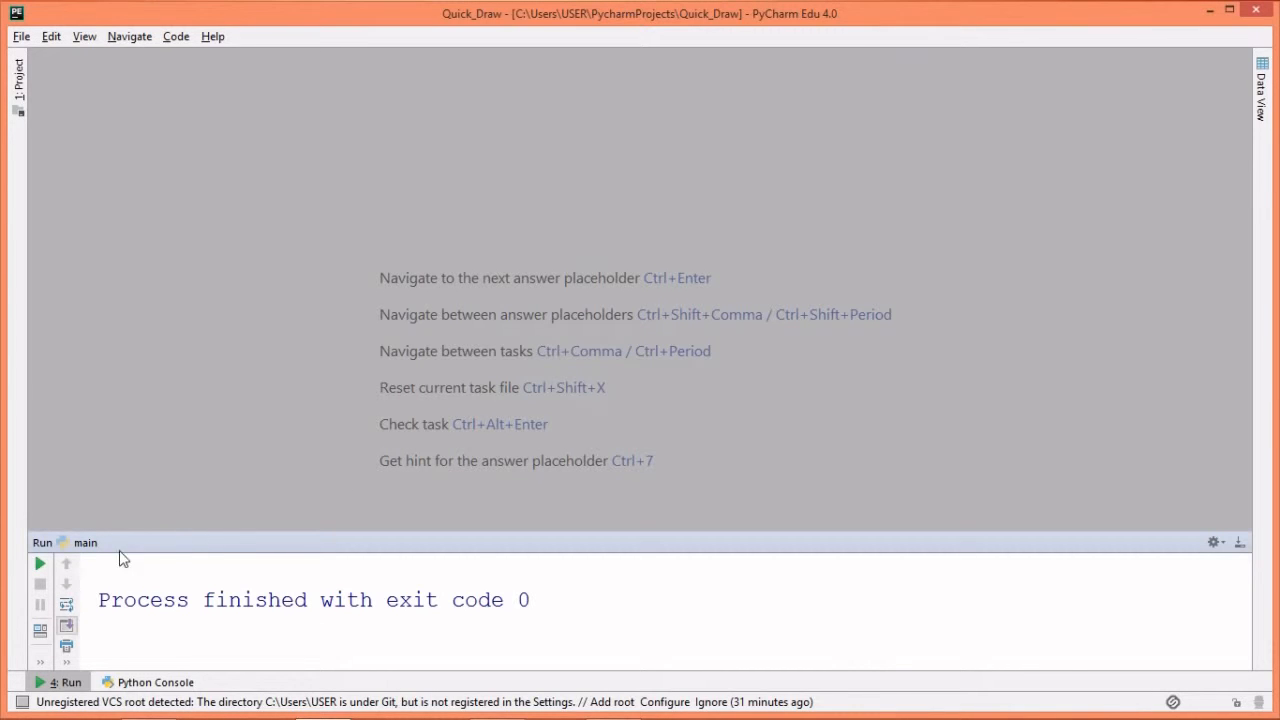
- Run main.py, start the duel via 'You Ready?', fire with S so Player 1 wins, then close the game
{"action": "left_click", "coordinate": [40, 564]}
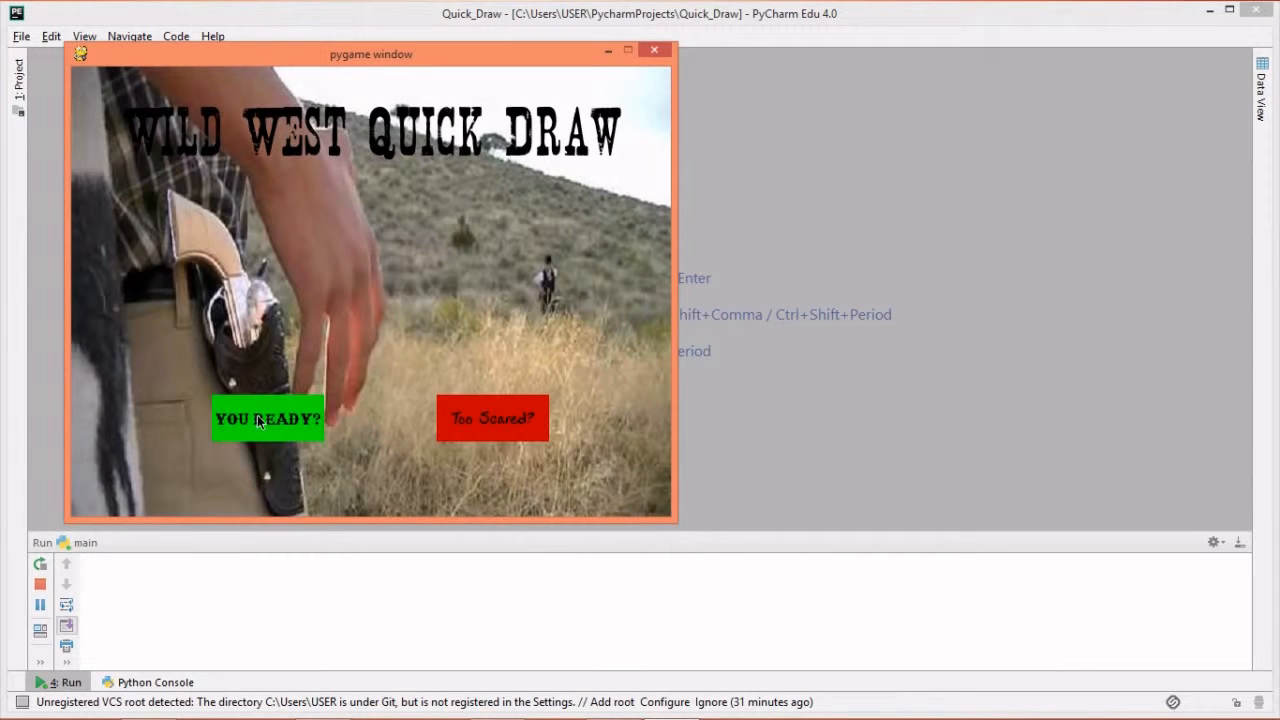
{"action": "left_click", "coordinate": [268, 418]}
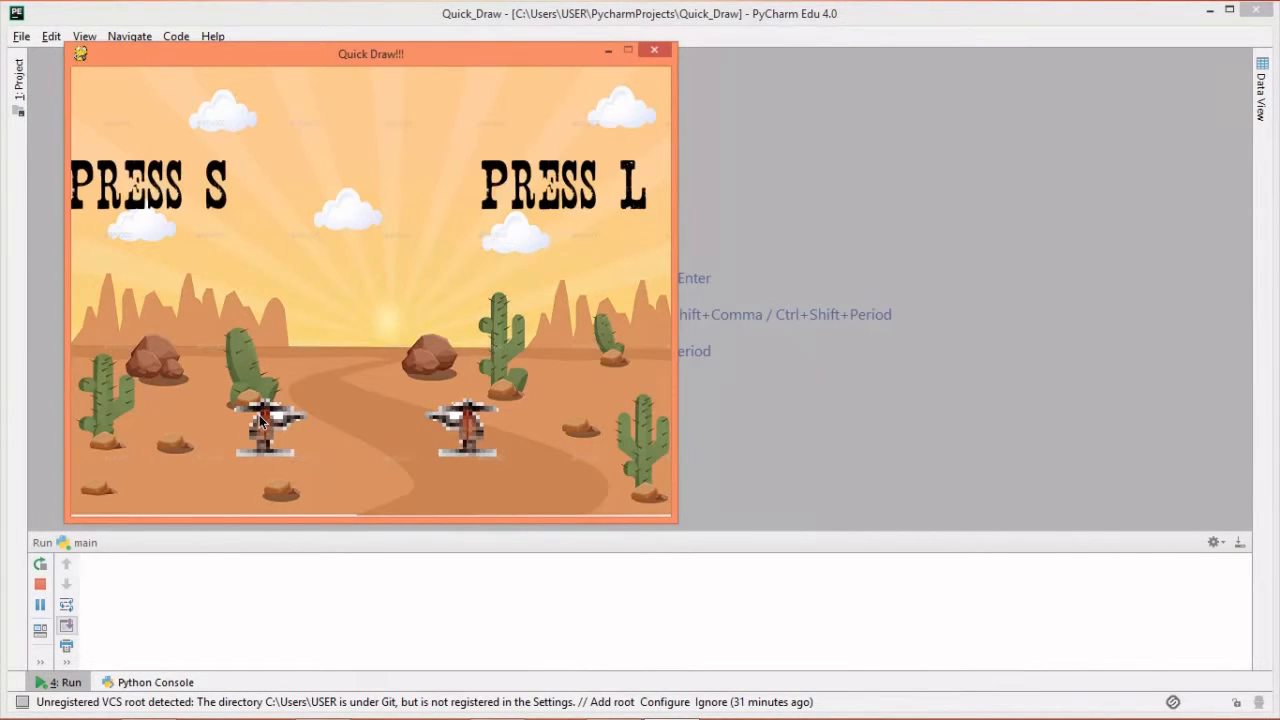
{"action": "key", "text": "s"}
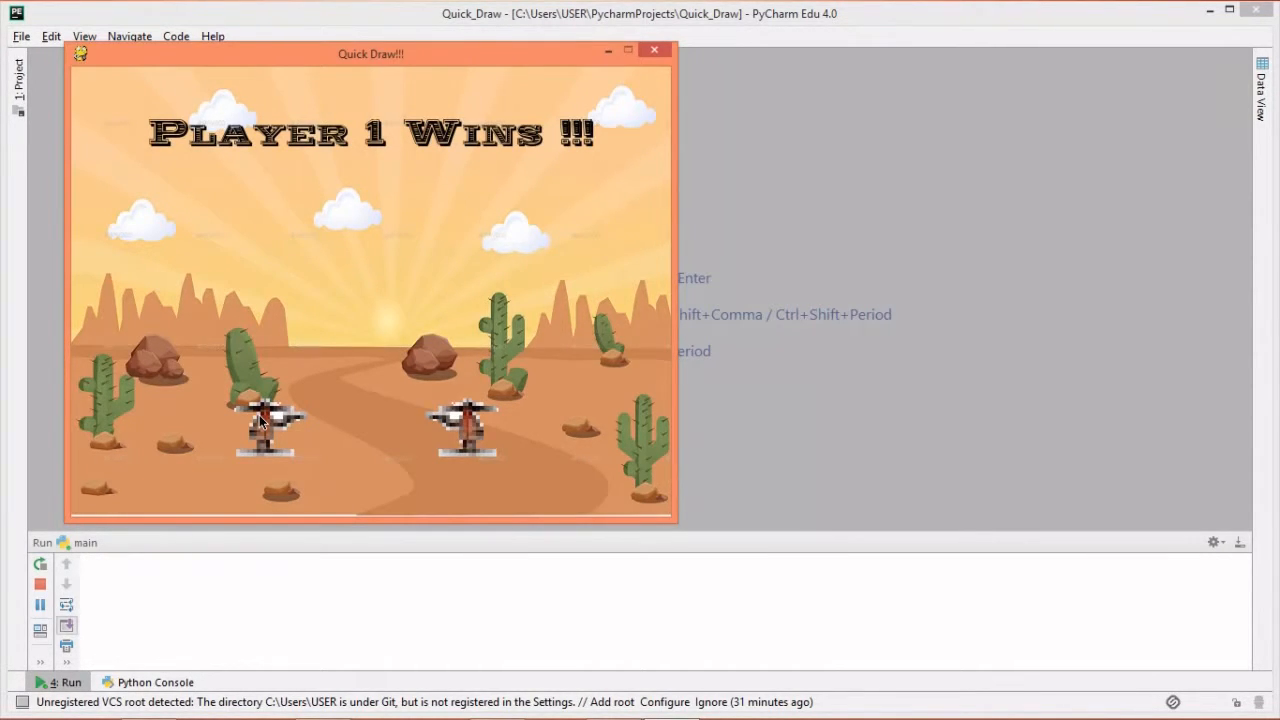
{"action": "left_click", "coordinate": [654, 50]}
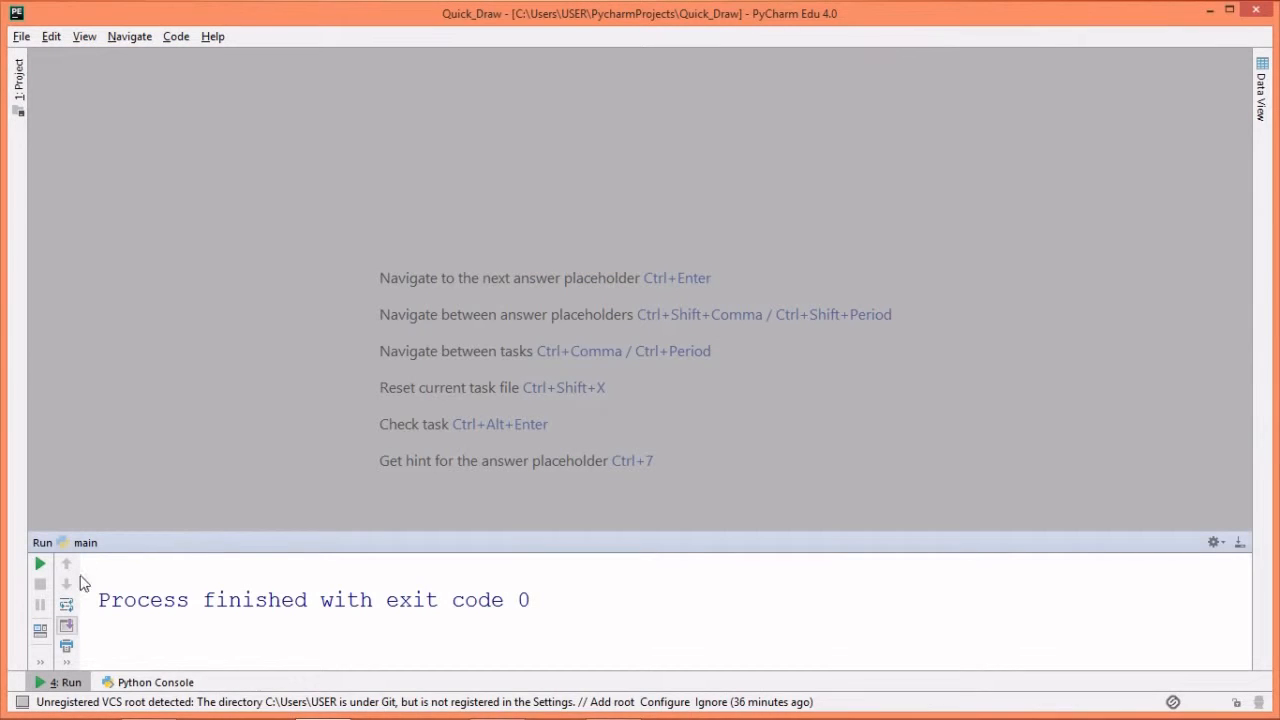
- Run the game again, start the duel, and fire with L so Player 2 wins
{"action": "left_click", "coordinate": [40, 564]}
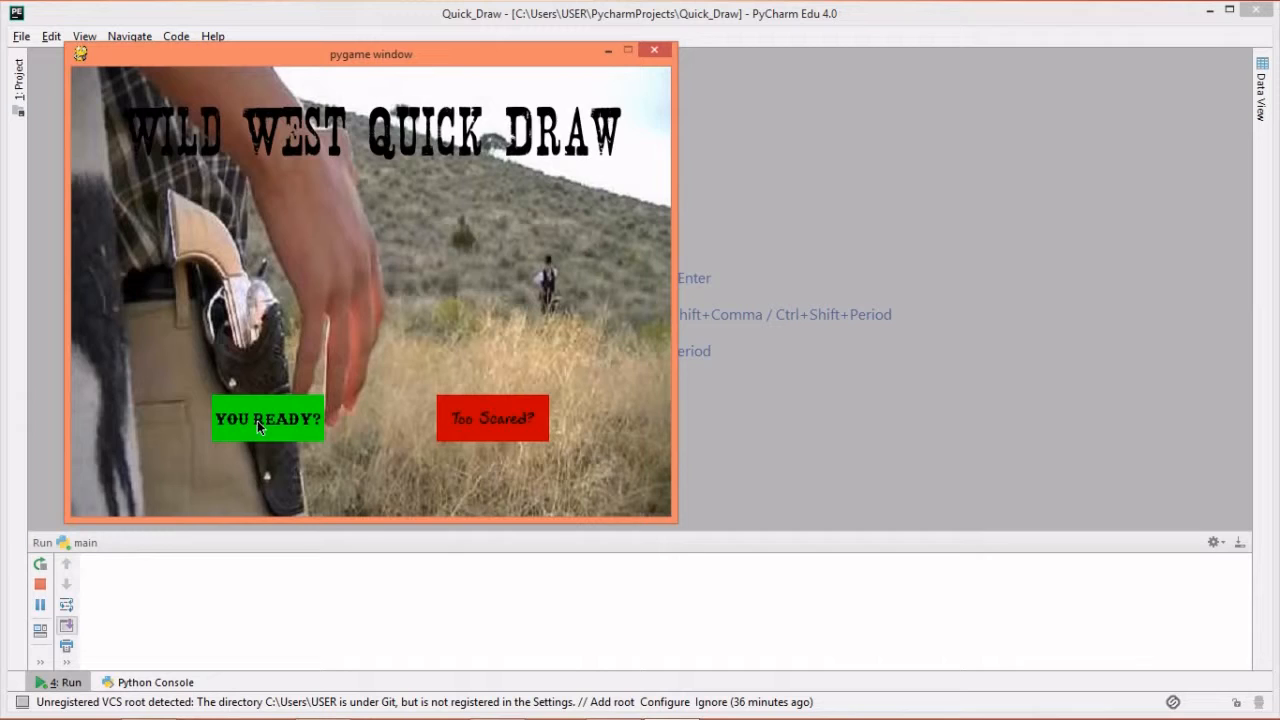
{"action": "left_click", "coordinate": [268, 418]}
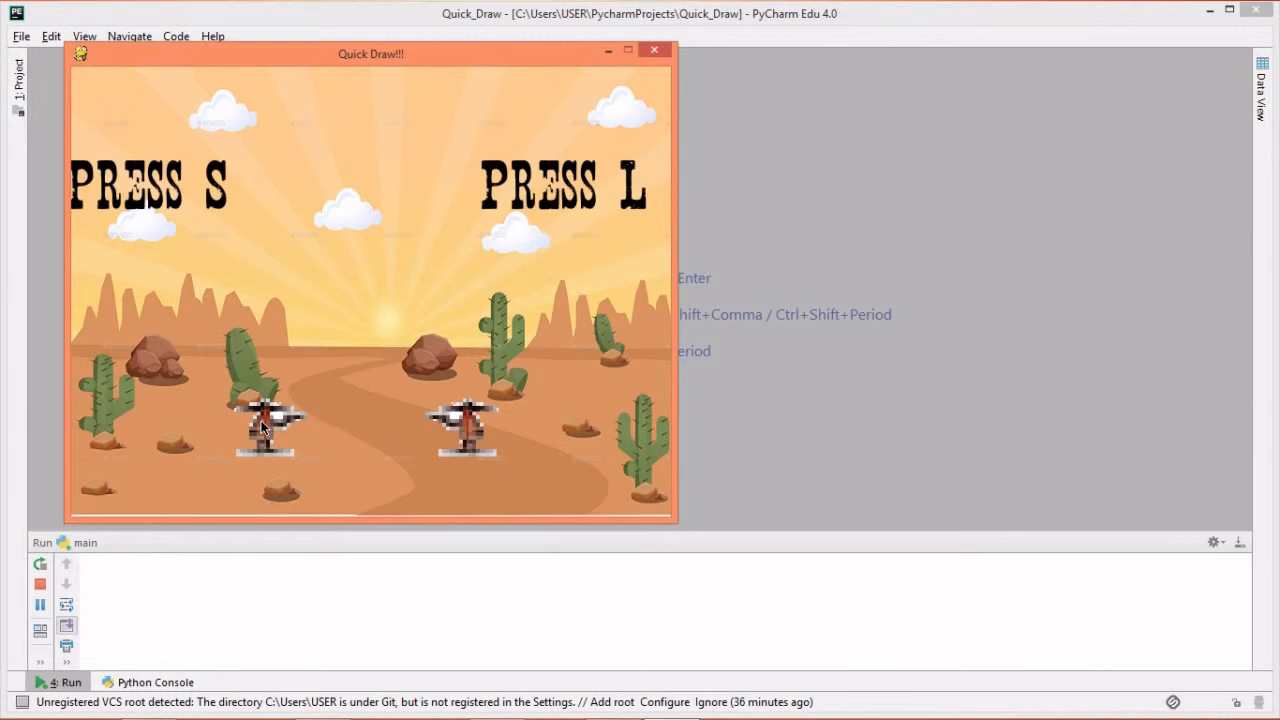
{"action": "key", "text": "l"}
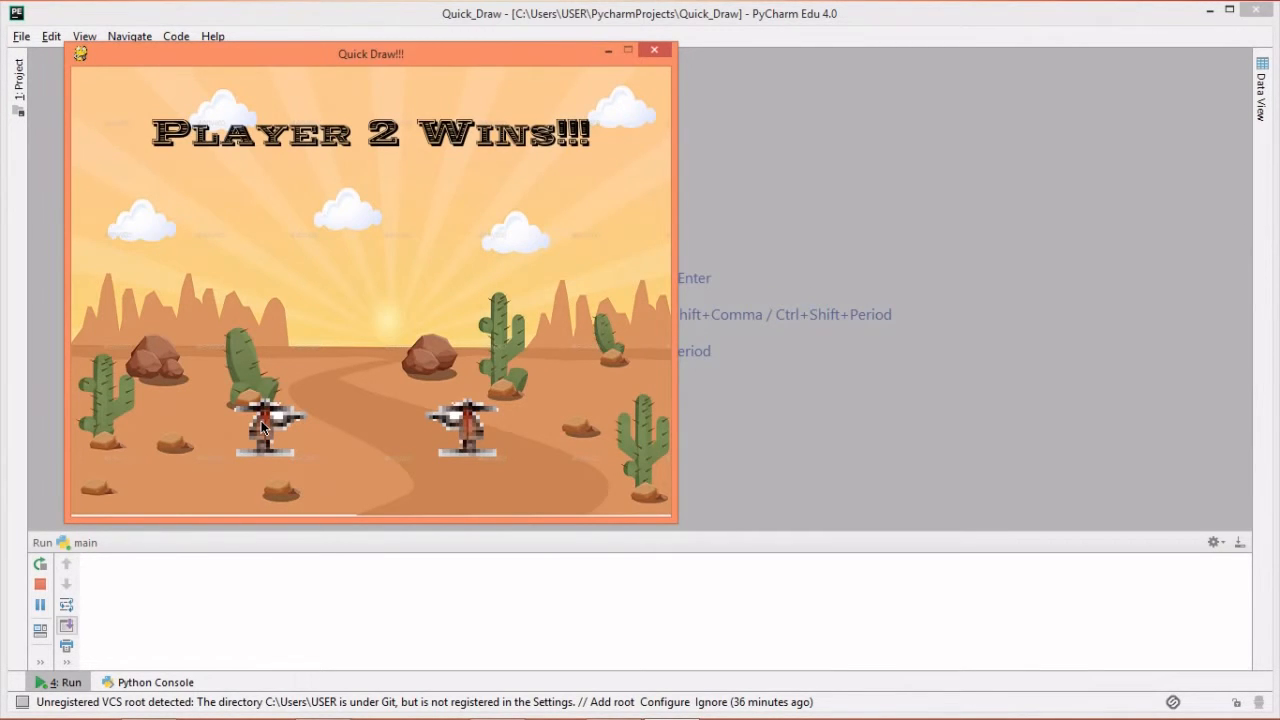
{"action": "mouse_move", "coordinate": [262, 356]}
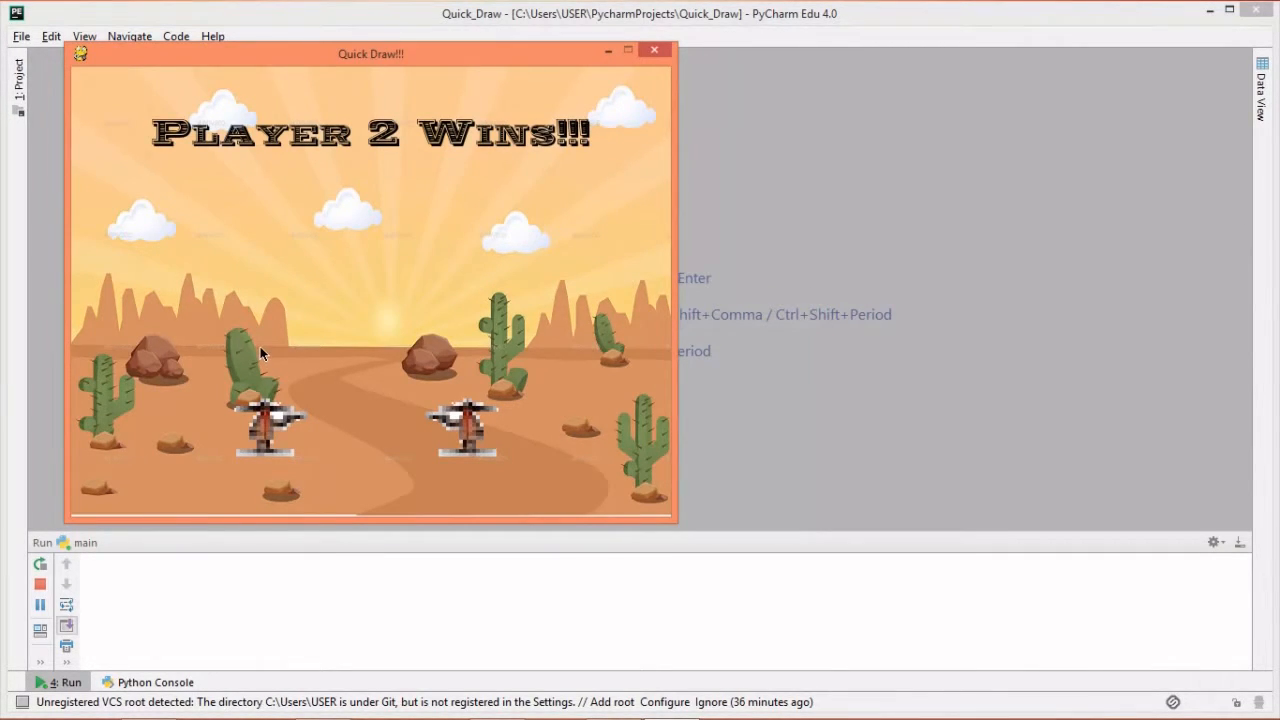